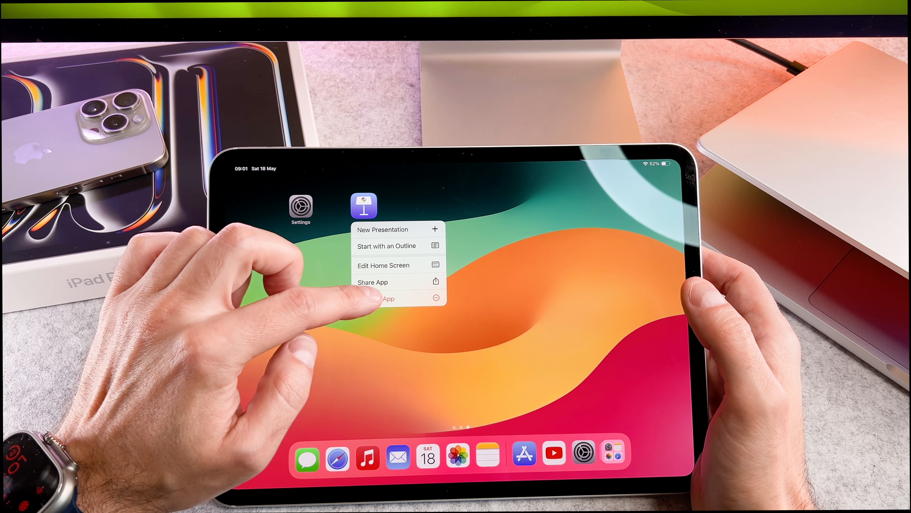
- Remove Keynote from the Home Screen while keeping the app installed
{"action": "left_click", "coordinate": [383, 298]}
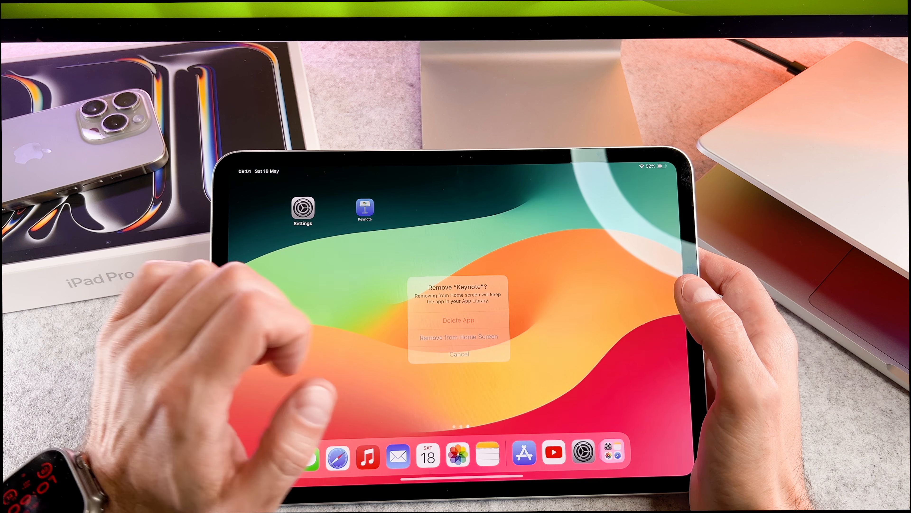
{"action": "left_click", "coordinate": [458, 337]}
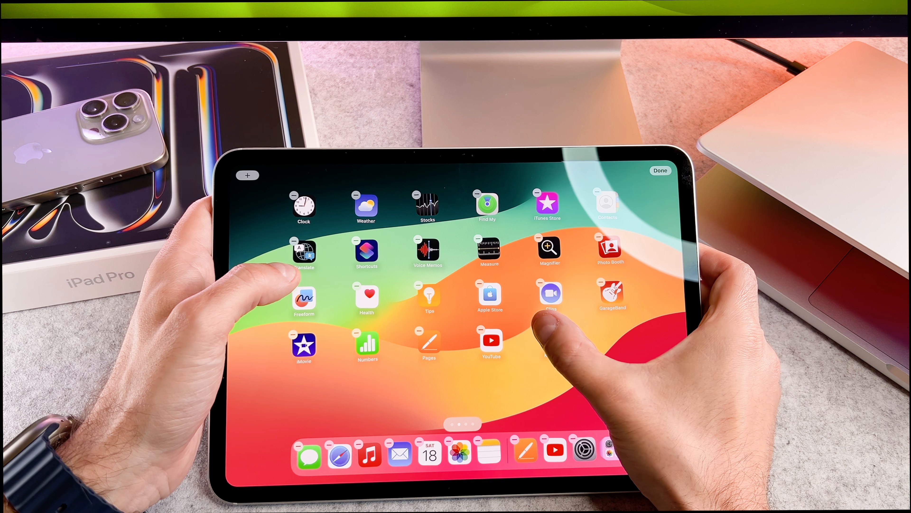
- Place Keynote on the Home Screen page beside YouTube and finish editing with Done
{"action": "left_click", "coordinate": [542, 331]}
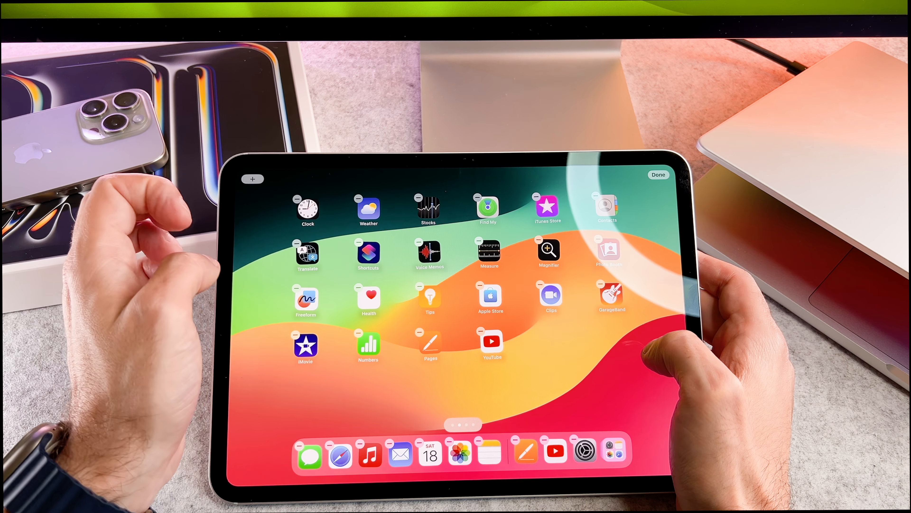
{"action": "left_click", "coordinate": [658, 174]}
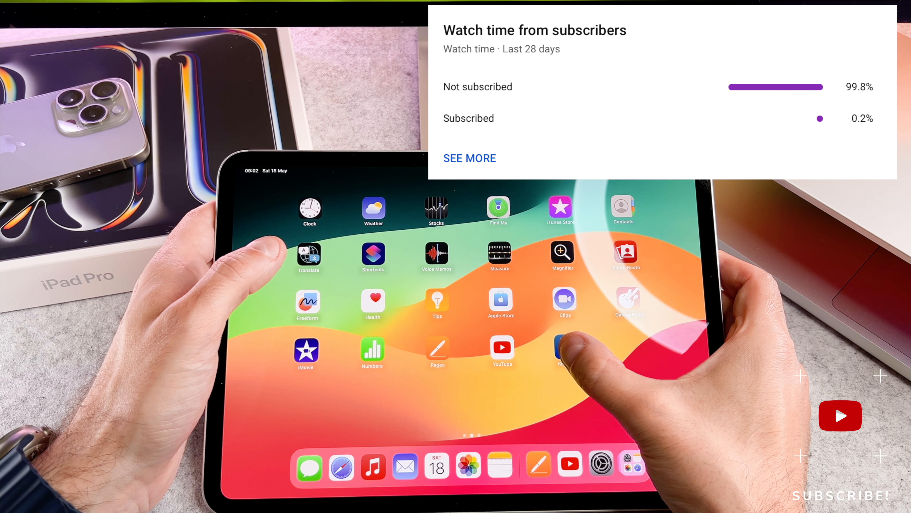
- Bring up the Remove Keynote prompt from its minus badge in jiggle mode
{"action": "left_click", "coordinate": [565, 352]}
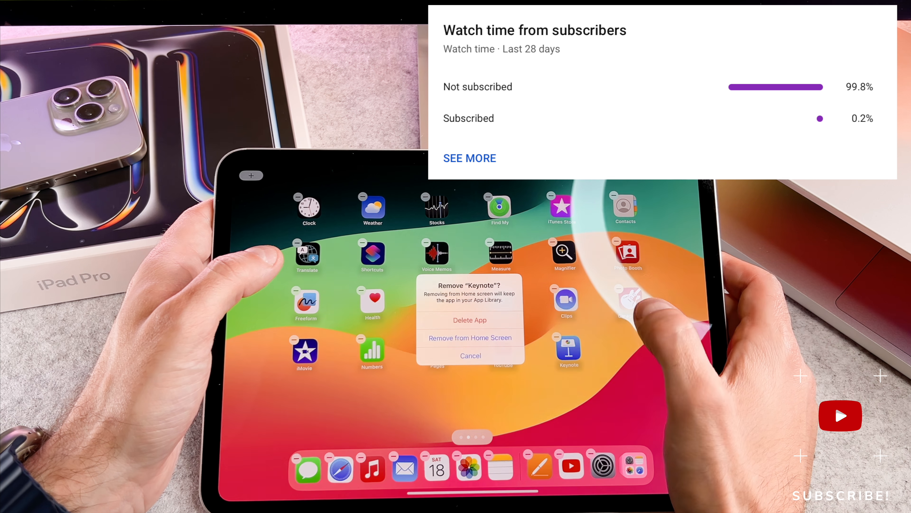